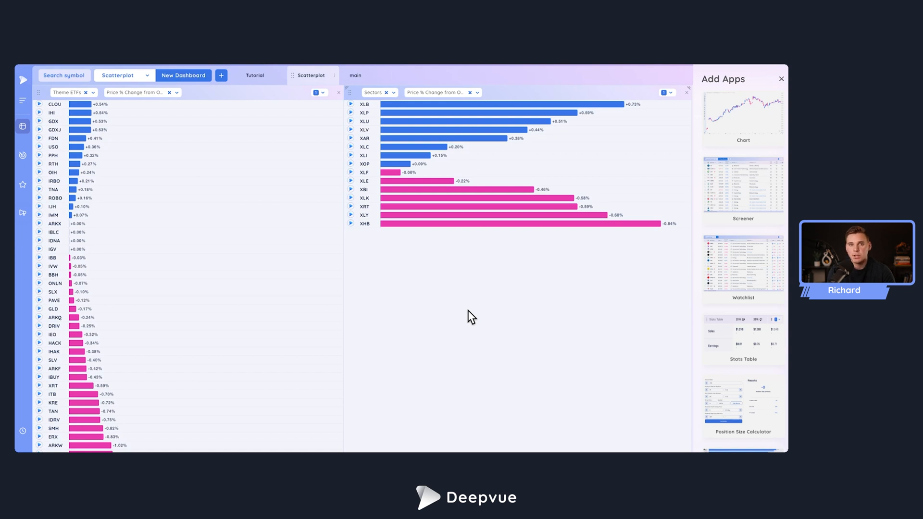
Switch the left bar chart's source from the Theme ETFs list to the Wide Screen screener
left_click(138, 92)
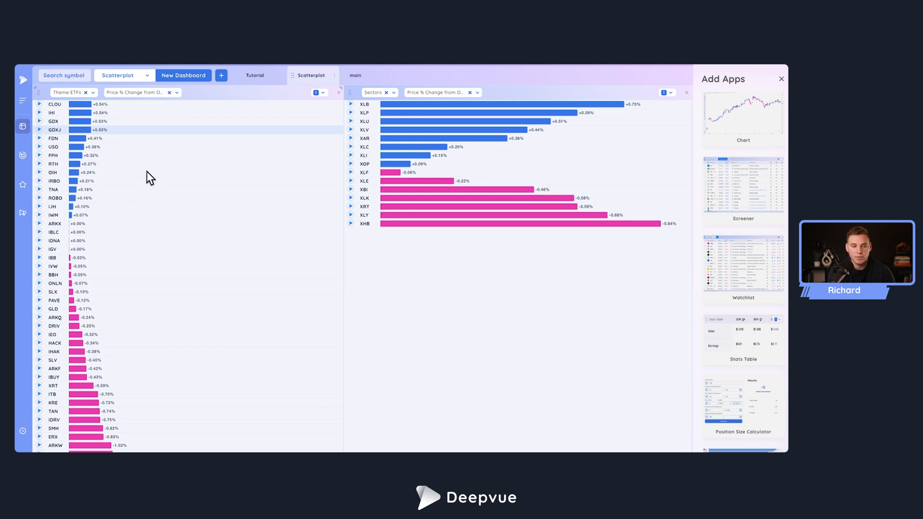
mouse_move(450, 327)
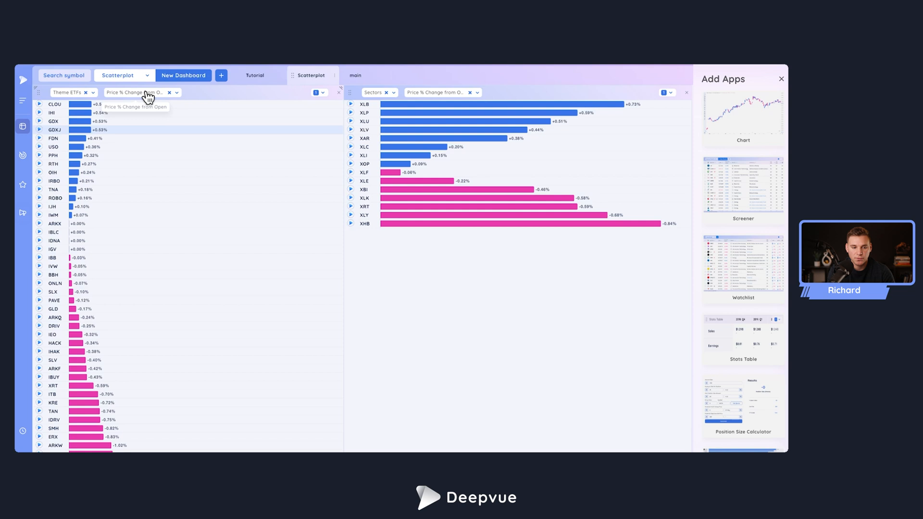
mouse_move(134, 163)
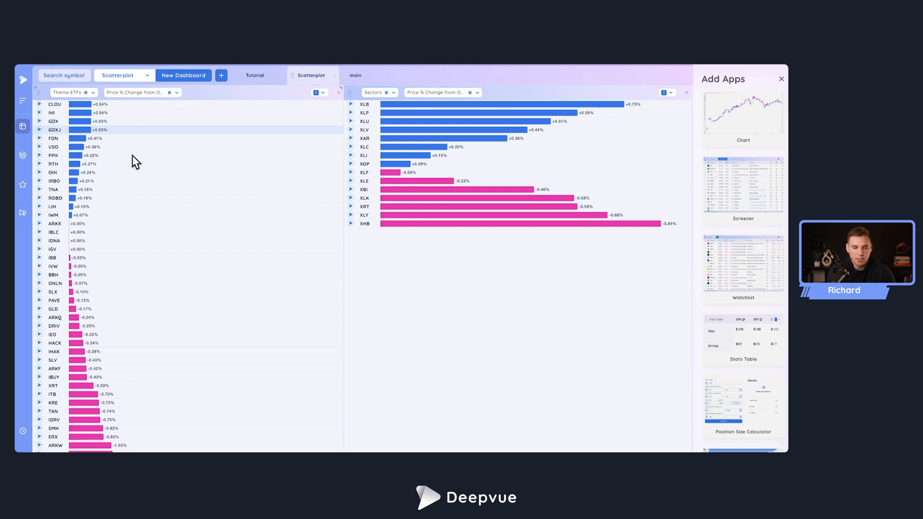
mouse_move(153, 283)
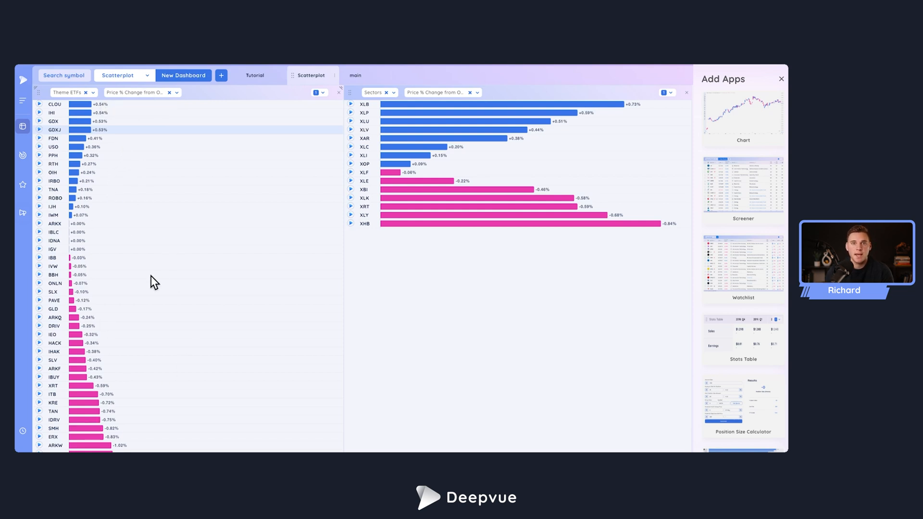
mouse_move(336, 189)
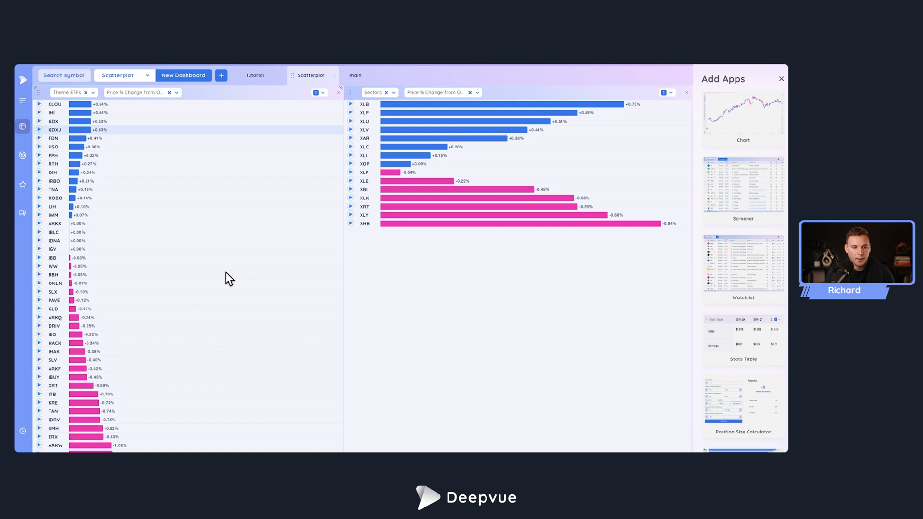
mouse_move(146, 390)
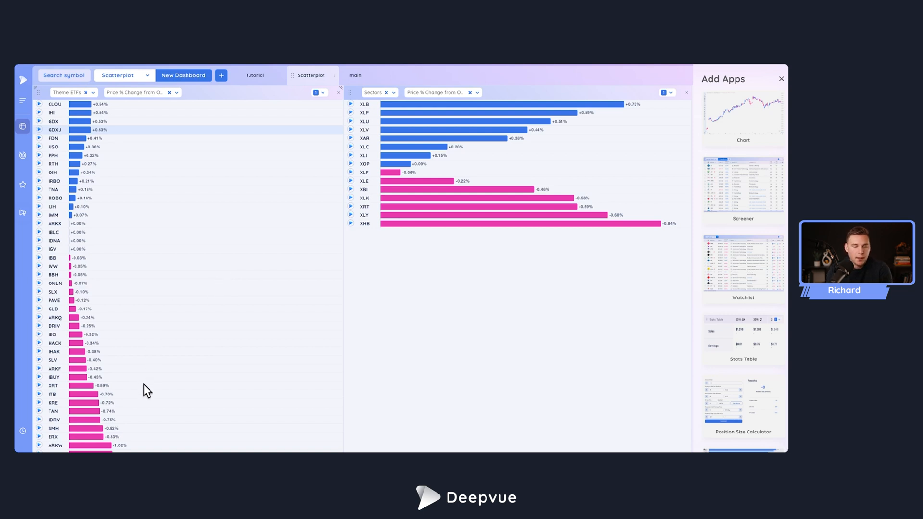
mouse_move(173, 208)
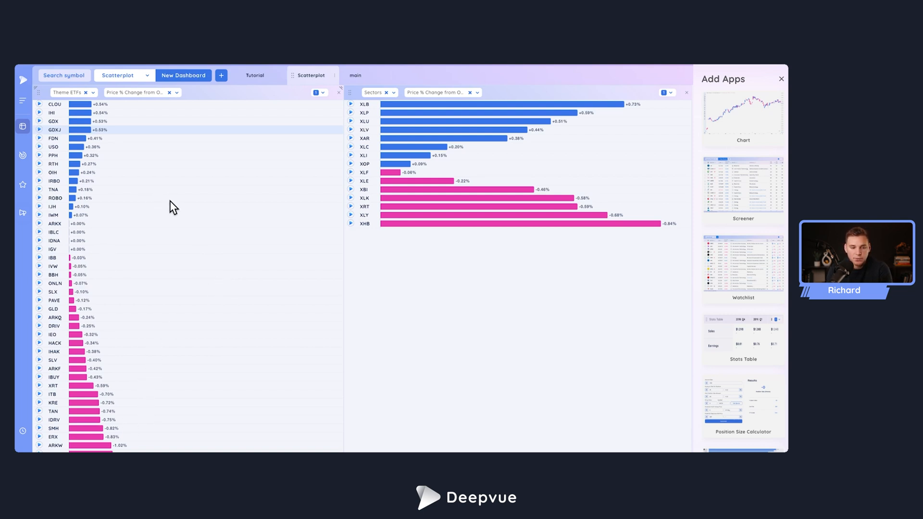
mouse_move(178, 207)
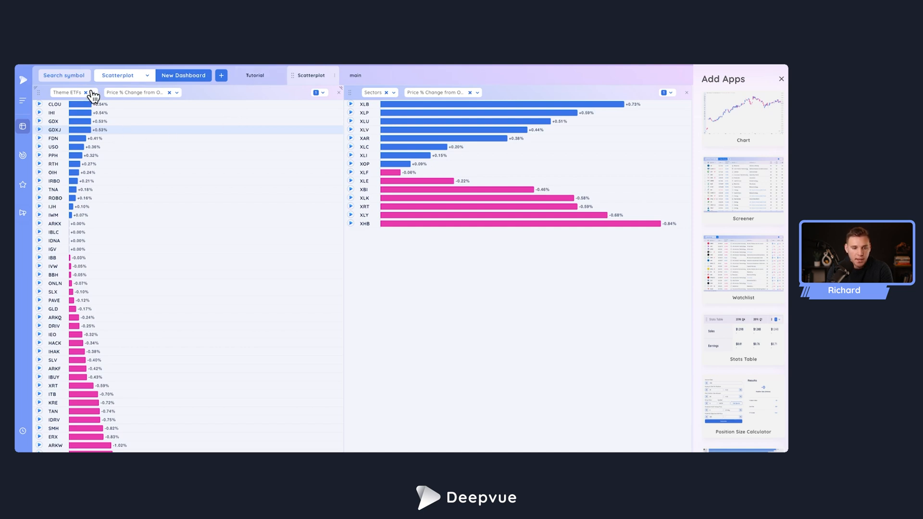
left_click(69, 92)
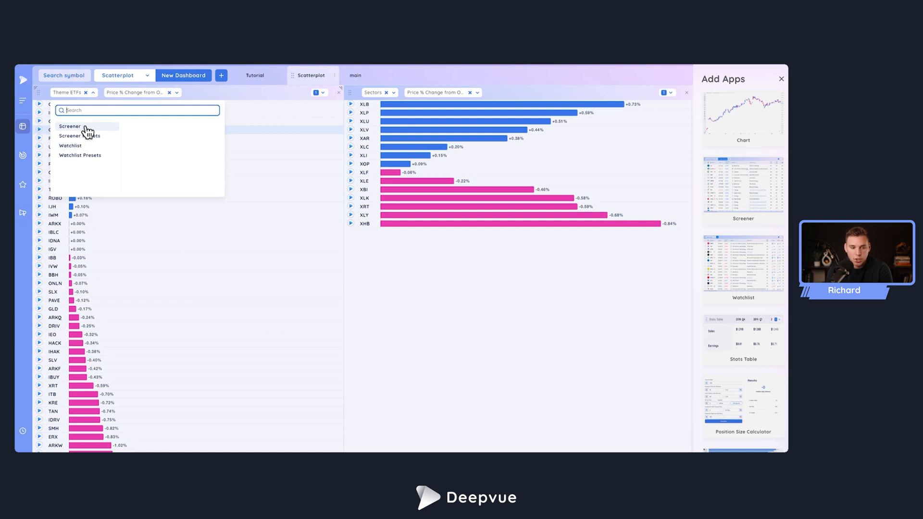
mouse_move(83, 145)
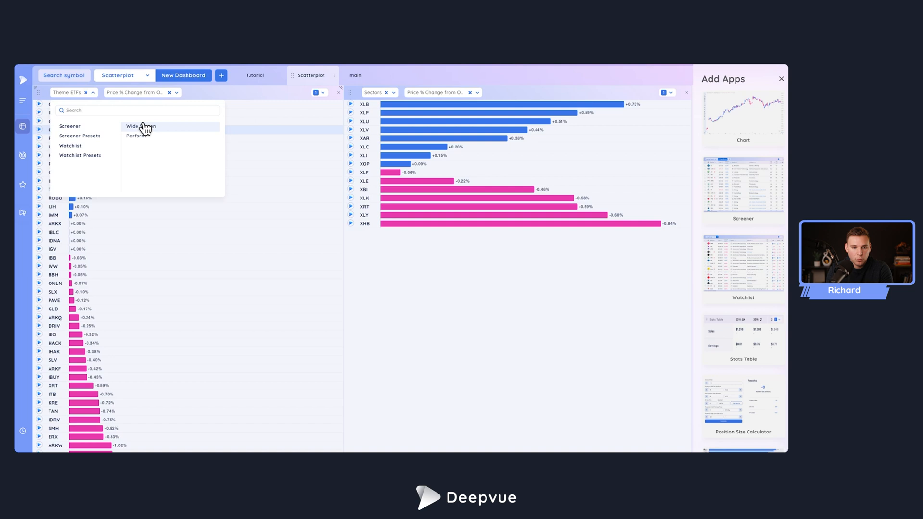
left_click(139, 125)
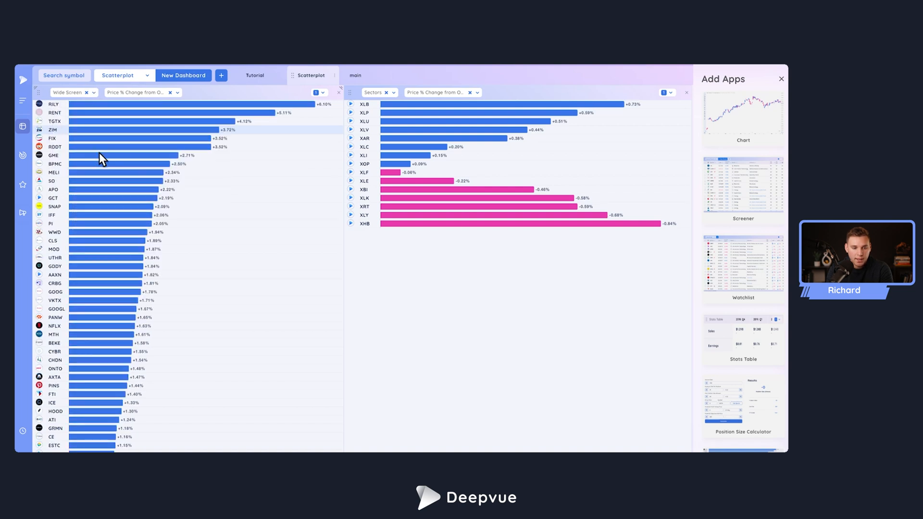
mouse_move(199, 222)
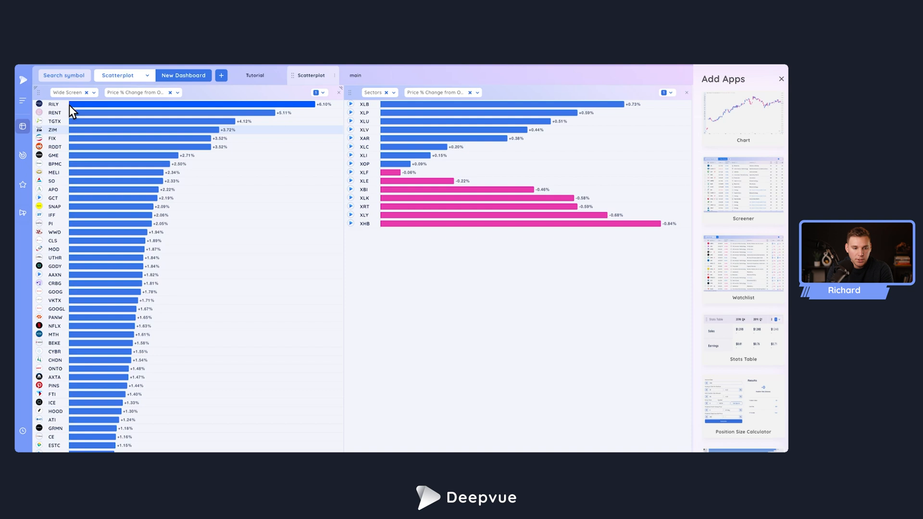
mouse_move(282, 111)
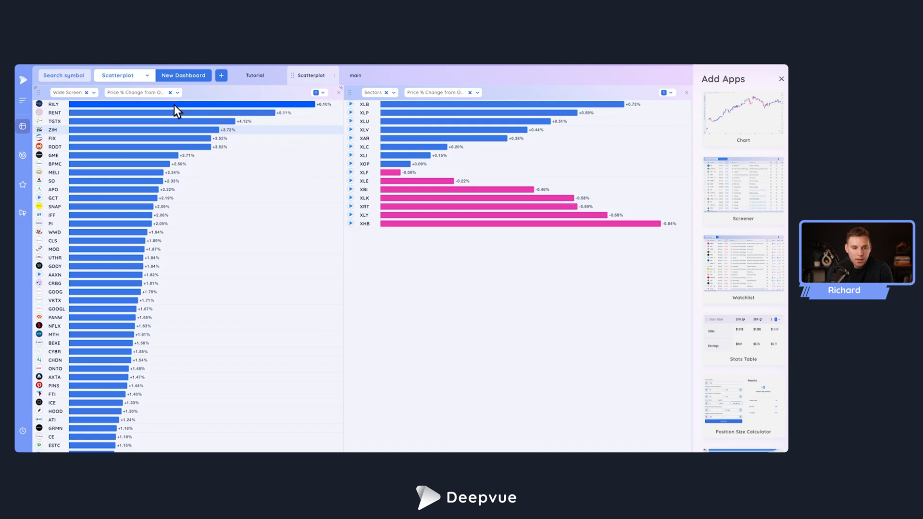
Rank the Wide Screen bars by Market Cap, then by Price % Change - 15 Days instead
left_click(139, 93)
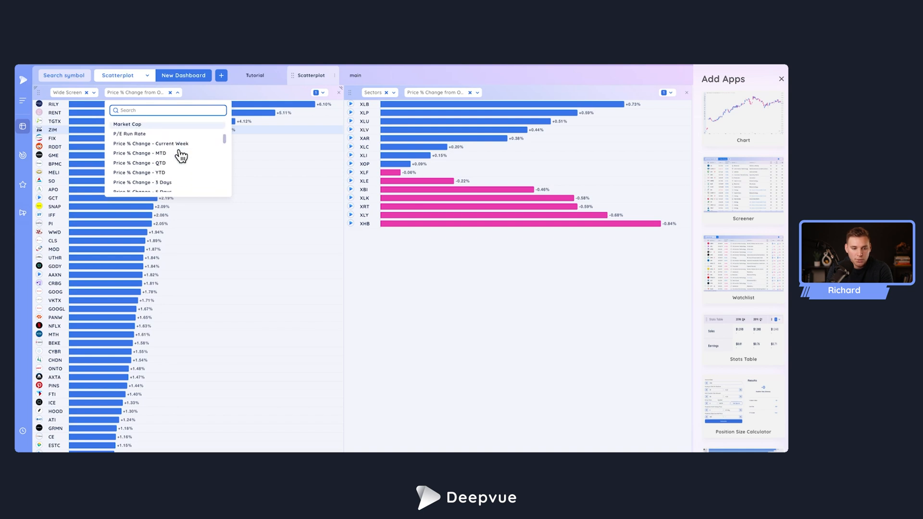
left_click(126, 124)
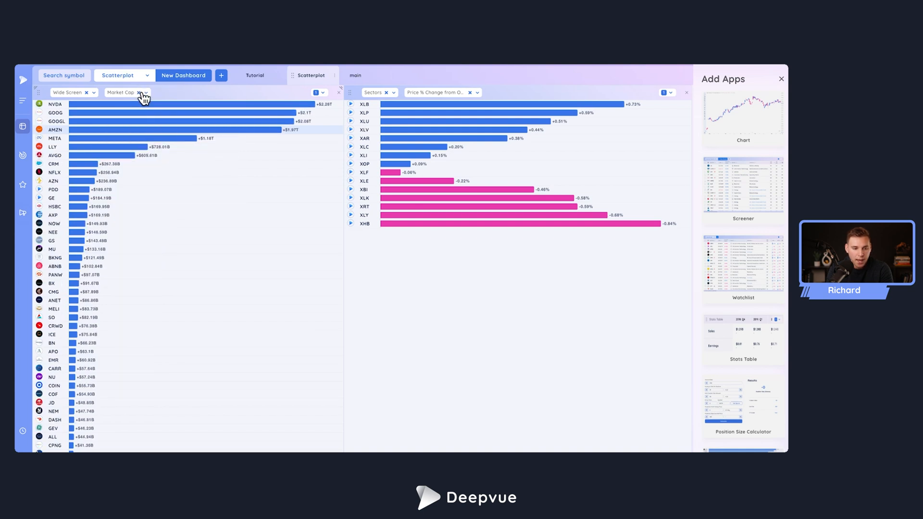
left_click(126, 92)
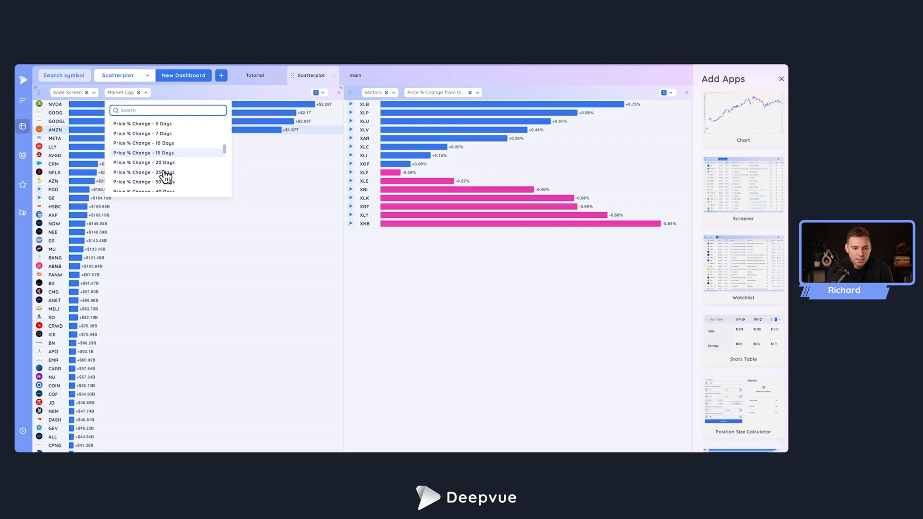
left_click(144, 152)
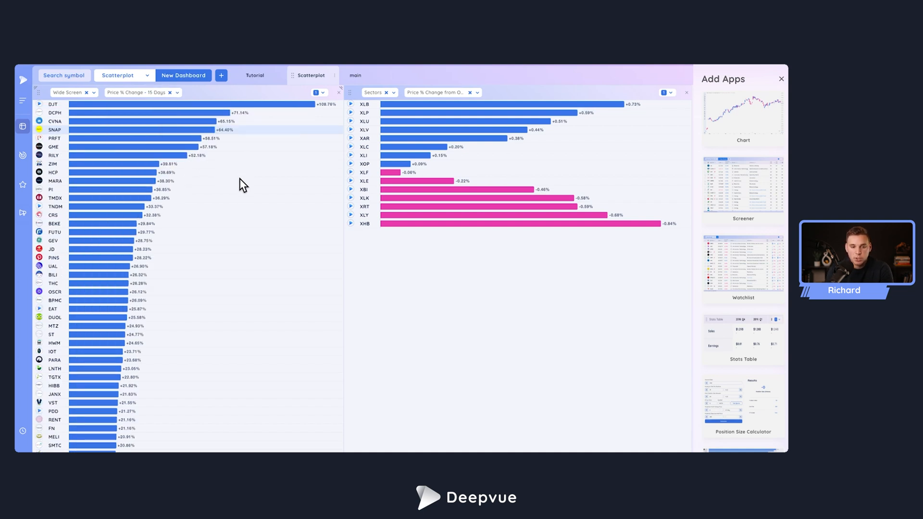
mouse_move(97, 95)
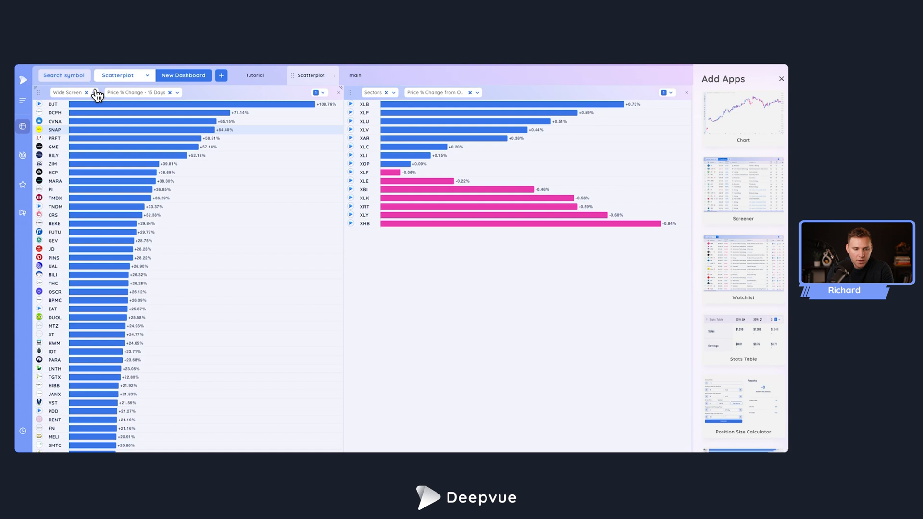
Return the left chart to a watchlist source, then switch to the Tutorial dashboard with its Agilent chart
left_click(67, 92)
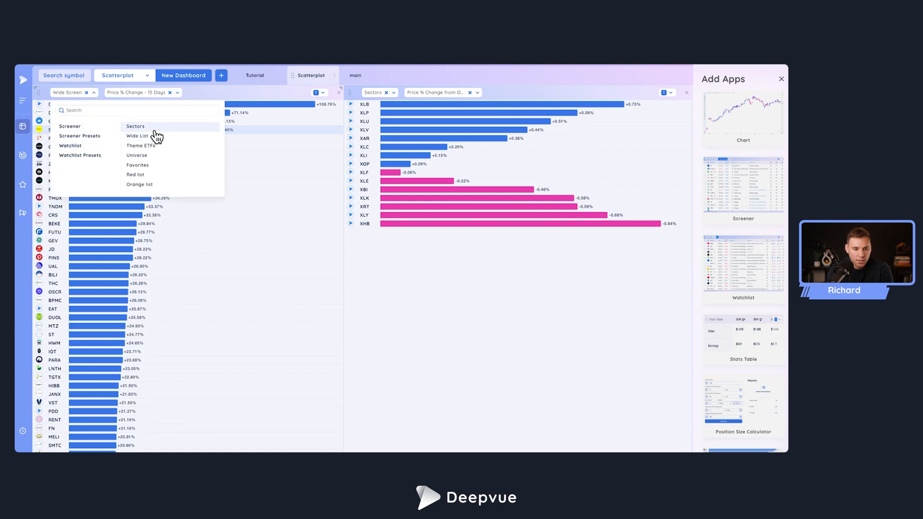
left_click(141, 145)
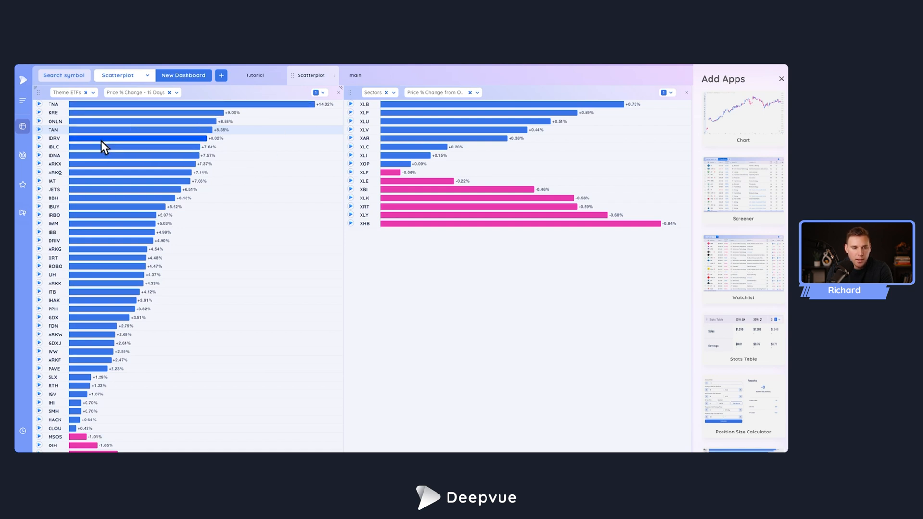
mouse_move(195, 230)
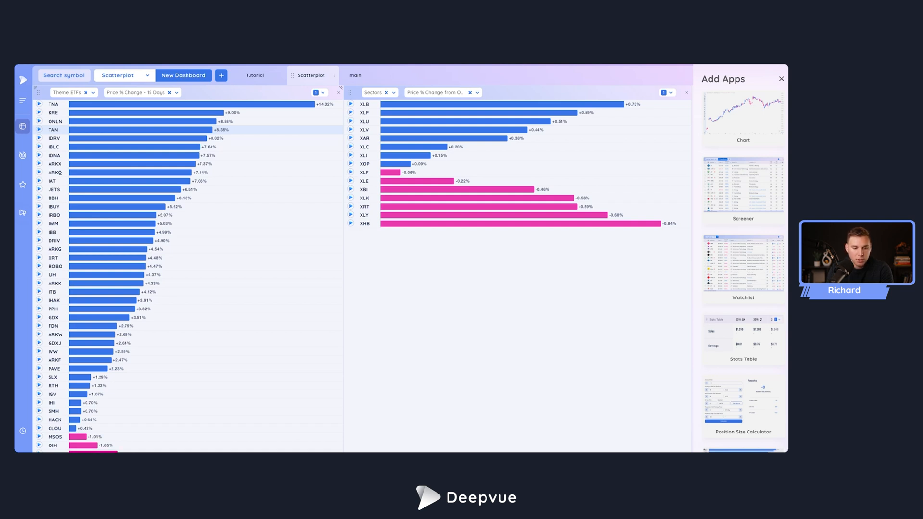
mouse_move(148, 353)
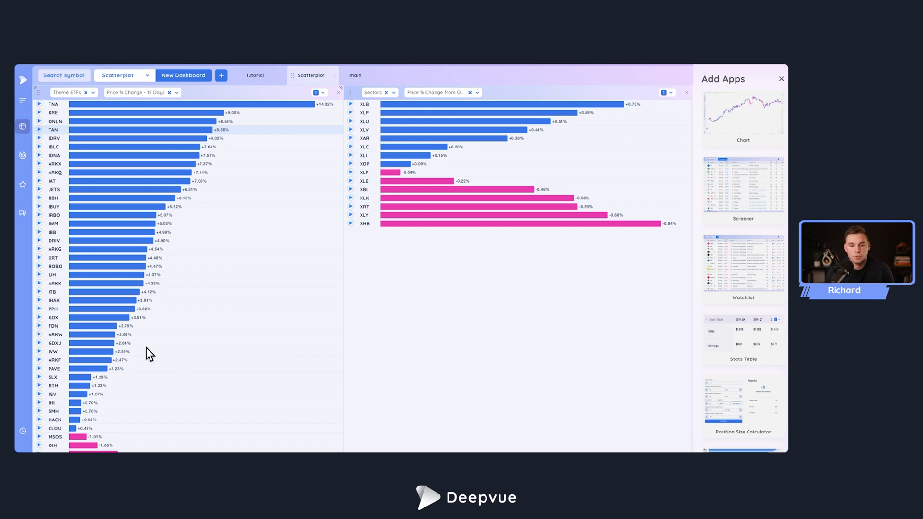
mouse_move(210, 272)
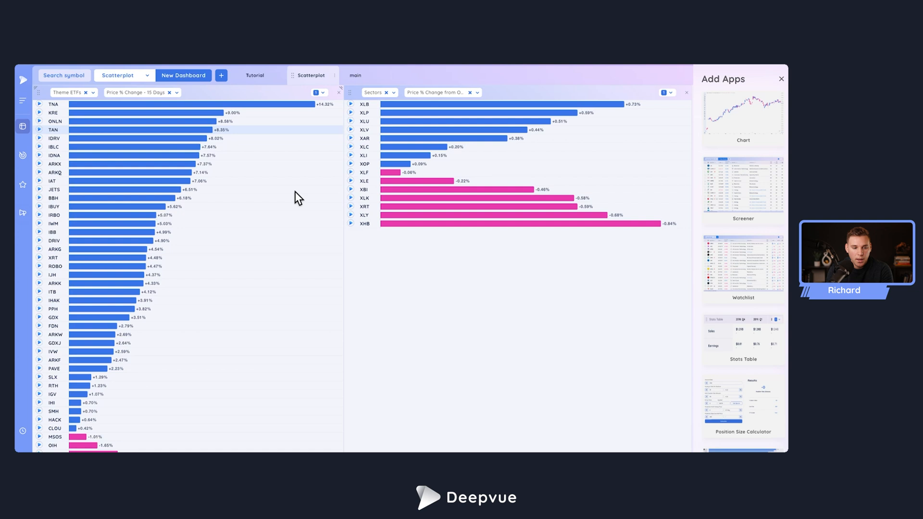
mouse_move(282, 222)
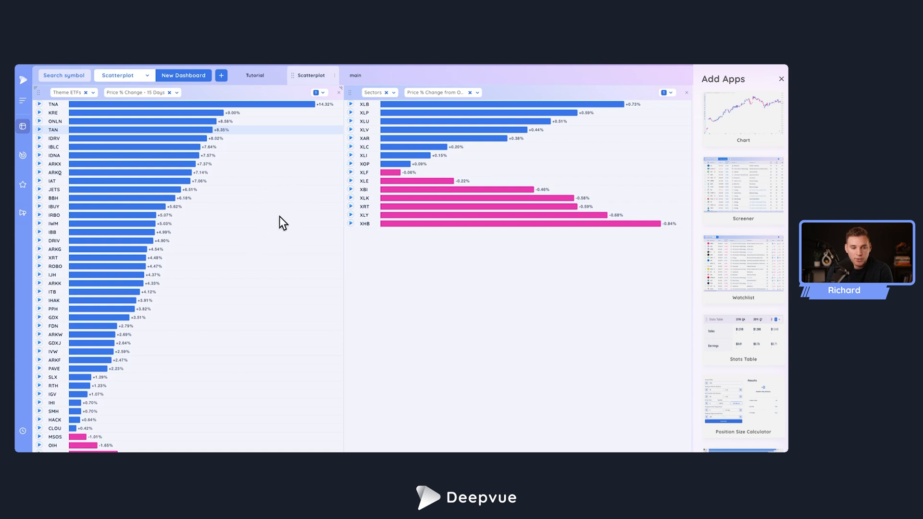
mouse_move(277, 120)
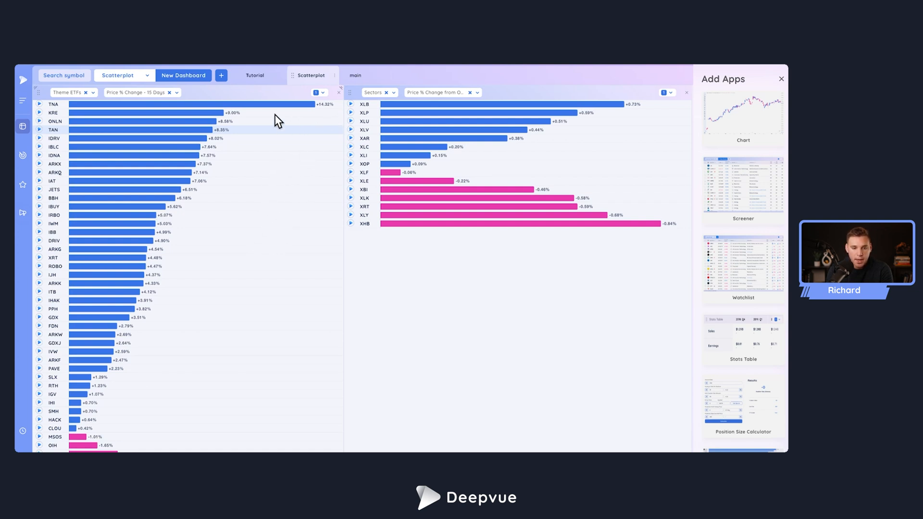
left_click(255, 75)
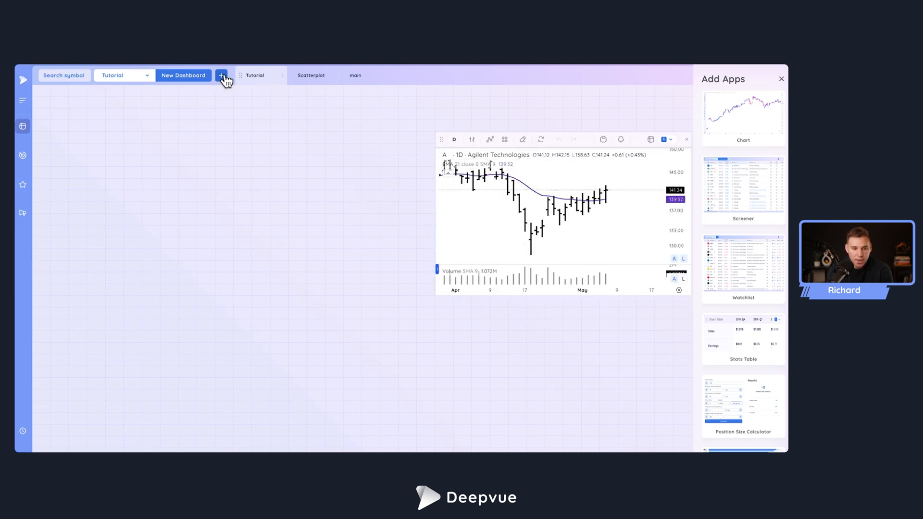
Add a Deepvue Universe bar chart app and place it at the dashboard's top-left beside the Agilent chart
left_click(781, 79)
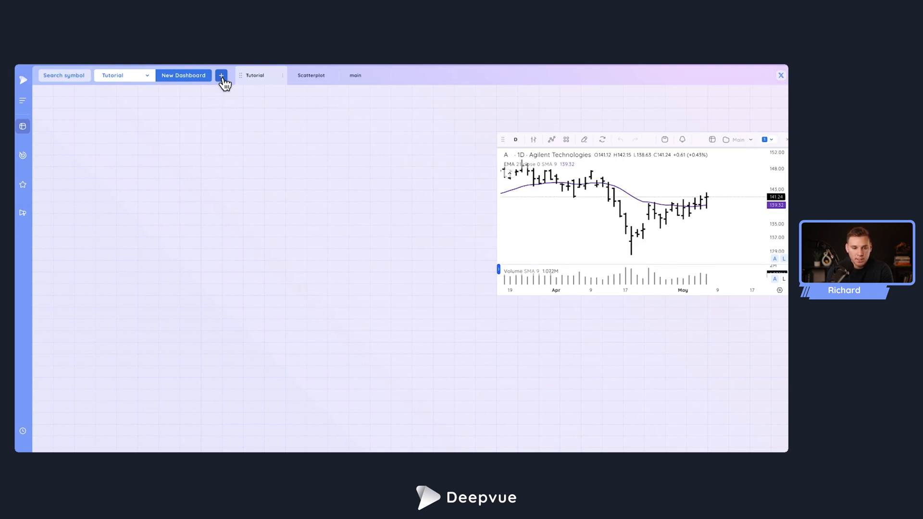
left_click(222, 75)
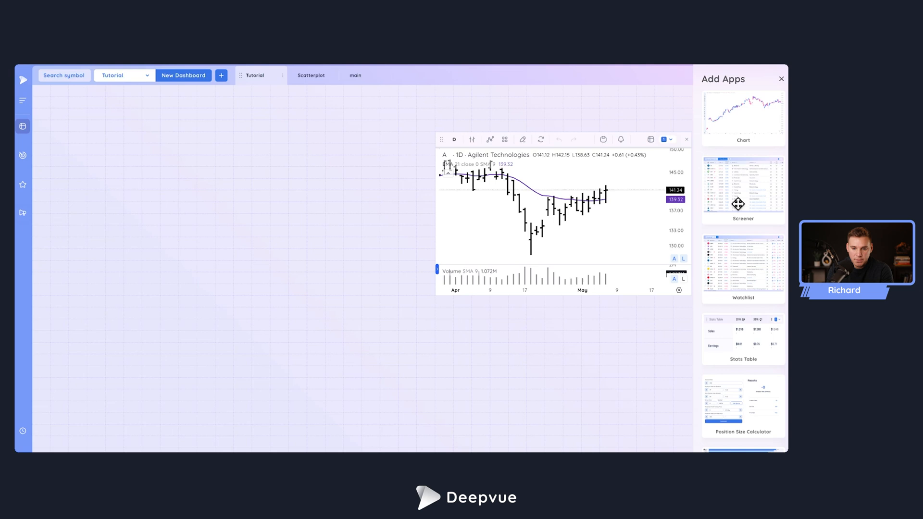
mouse_move(740, 449)
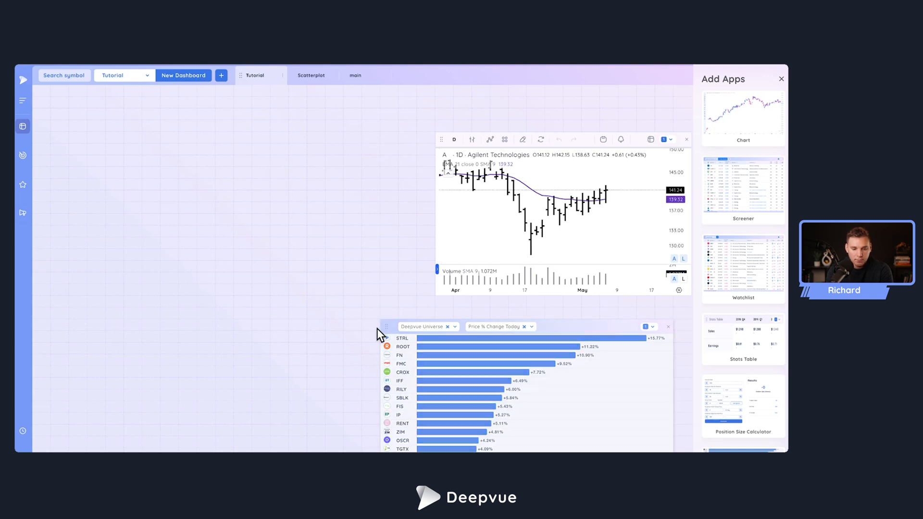
left_click_drag(387, 327, 66, 173)
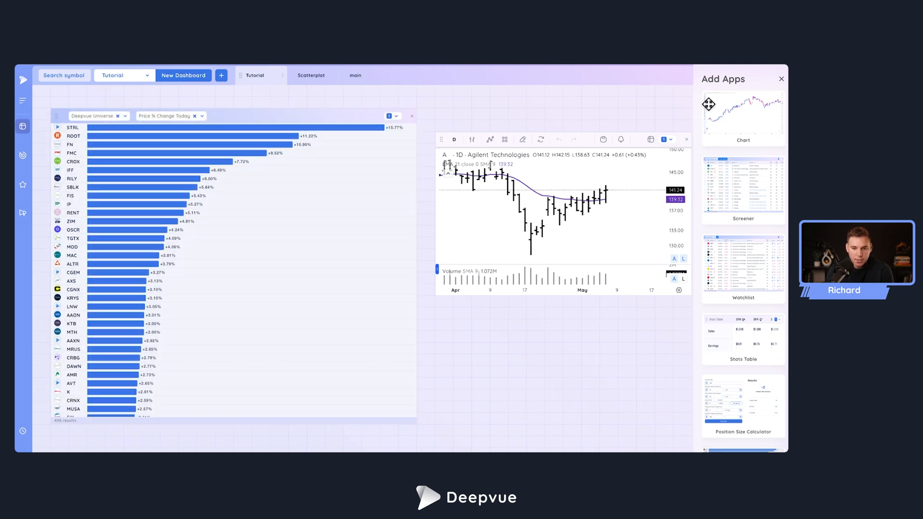
Link the bar chart to the chart's group, then load ROOT and SBLK from the ranking into the chart
left_click(781, 79)
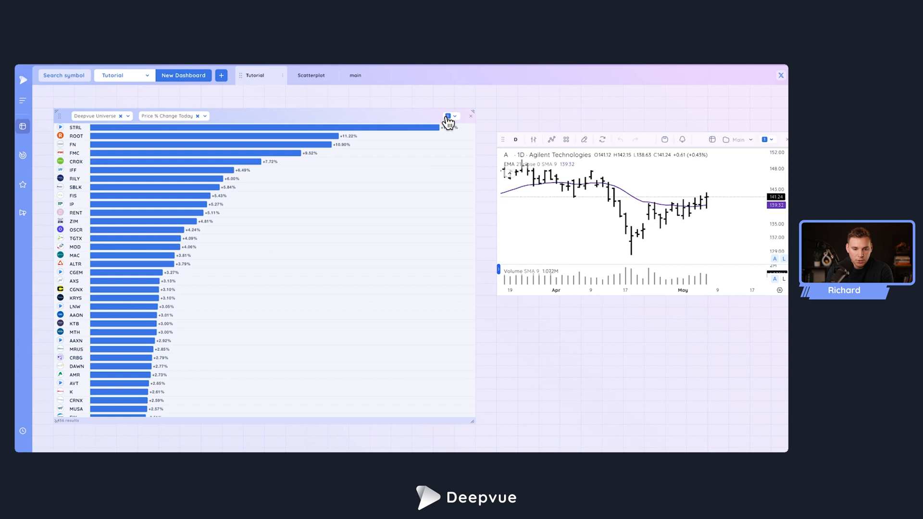
left_click(446, 115)
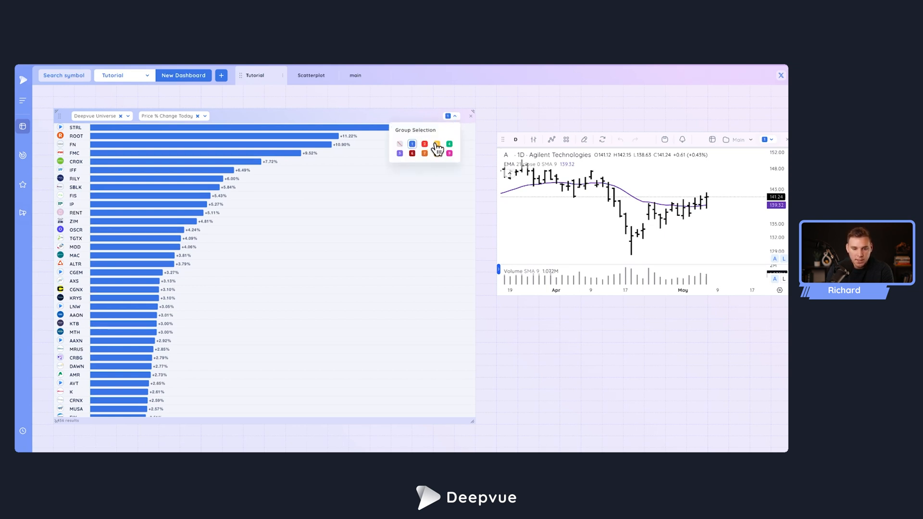
left_click(424, 154)
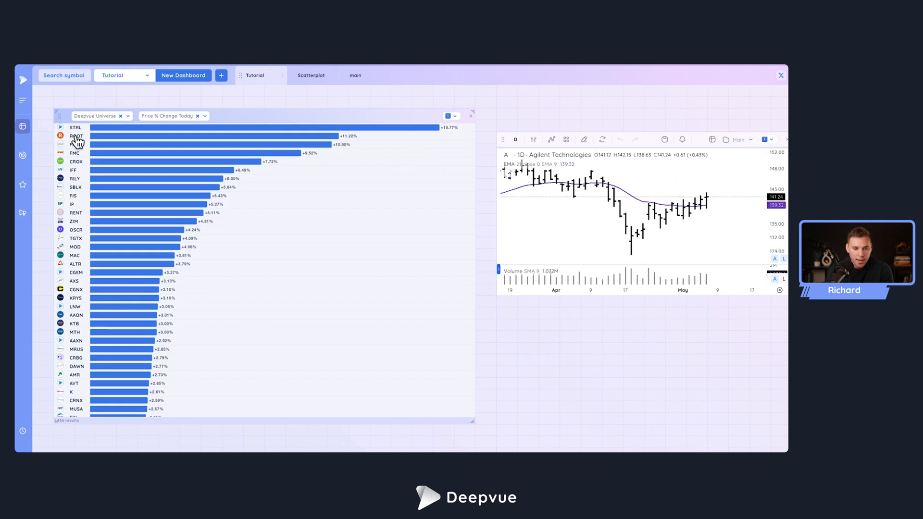
left_click(75, 137)
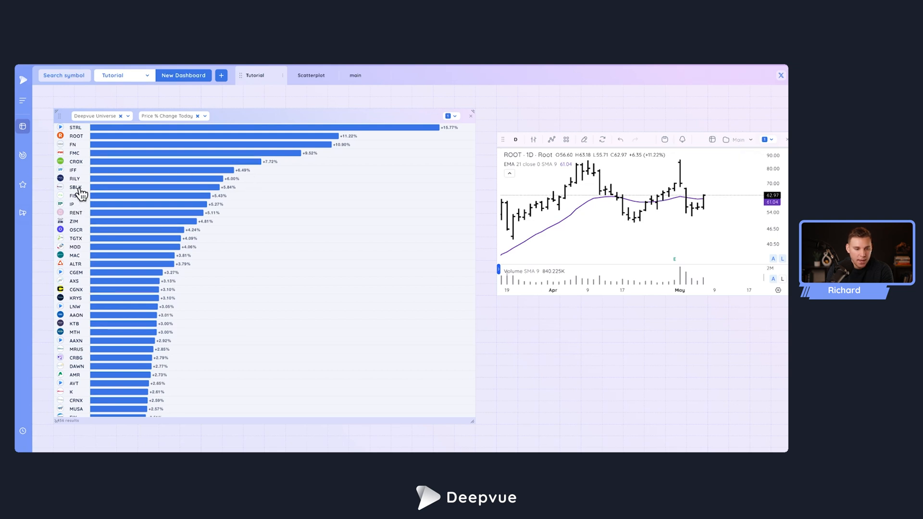
left_click(75, 187)
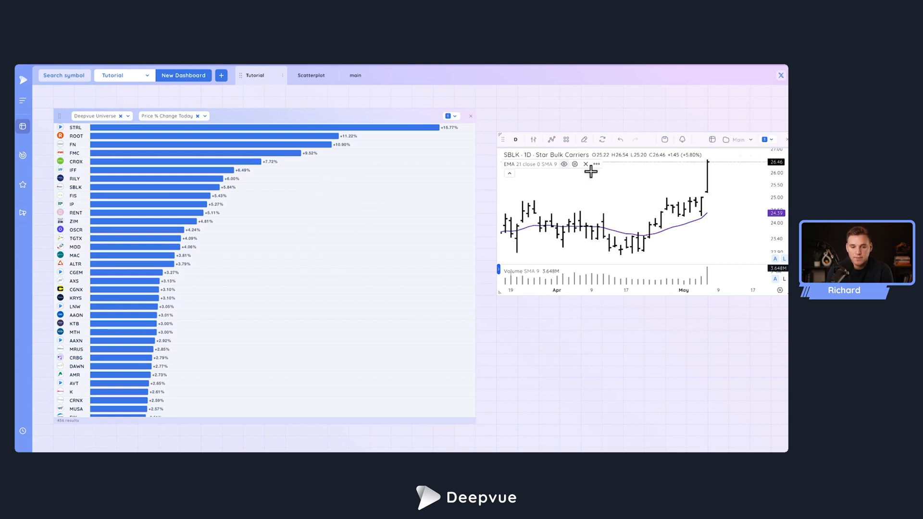
mouse_move(609, 213)
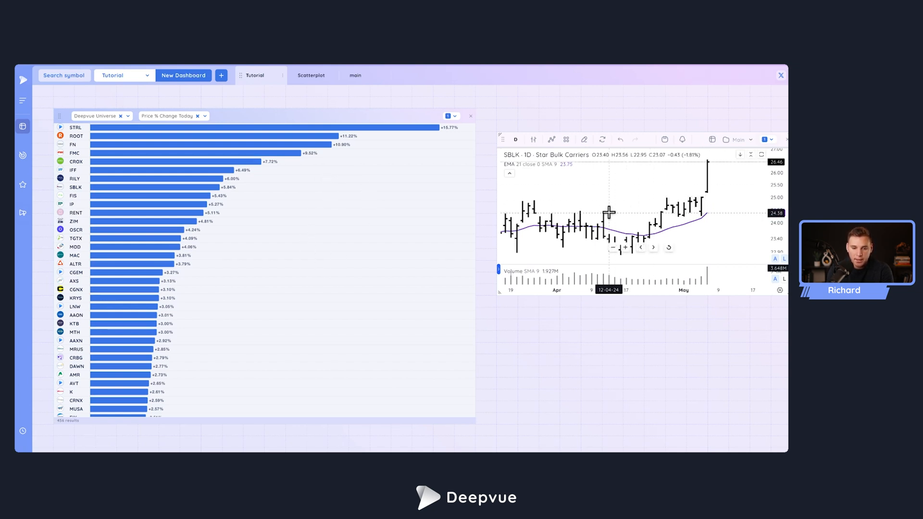
mouse_move(631, 194)
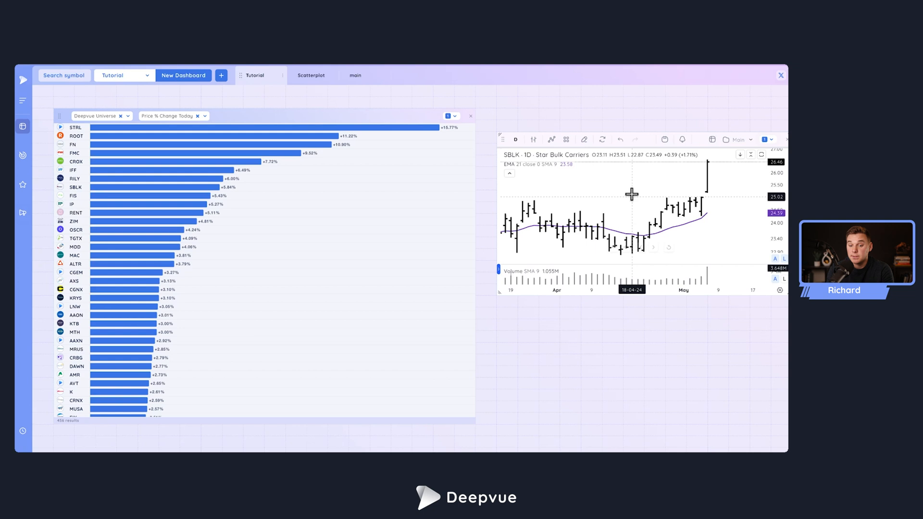
mouse_move(509, 197)
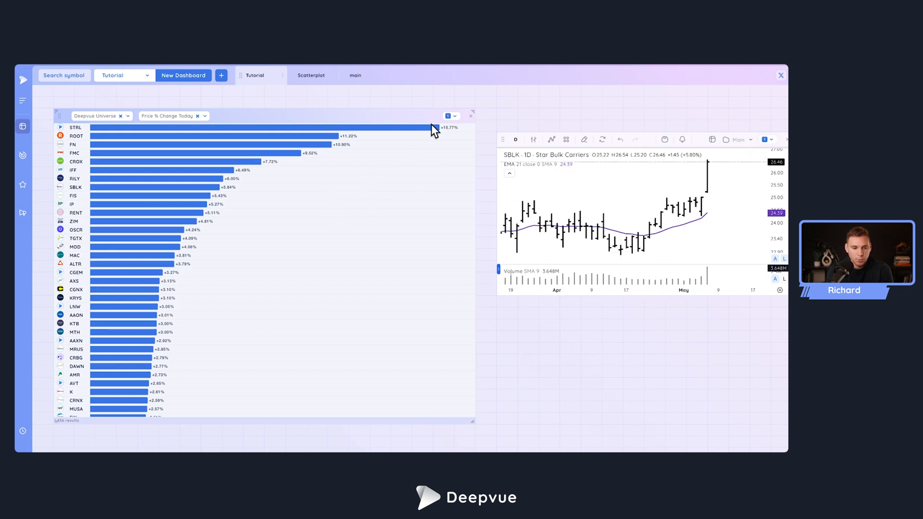
mouse_move(338, 126)
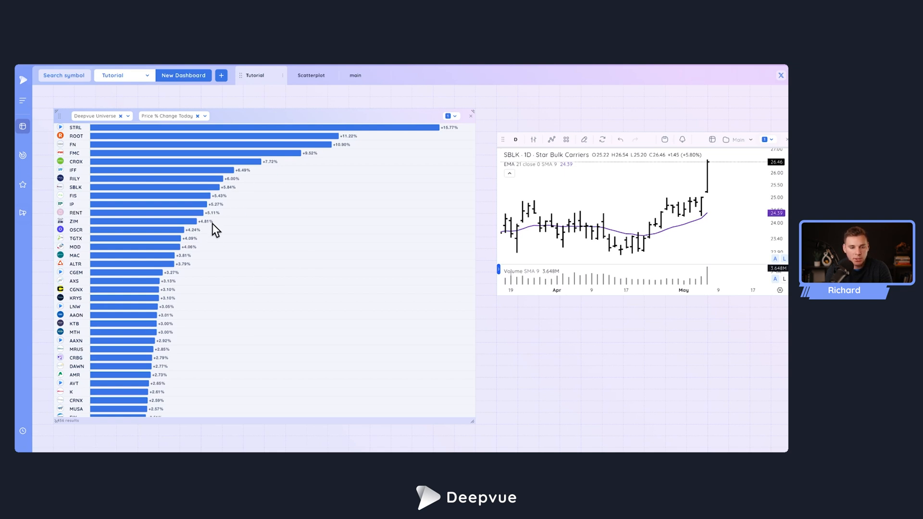
Switch back to the Scatterplot dashboard with its Theme ETFs and Sectors bar charts
left_click(311, 75)
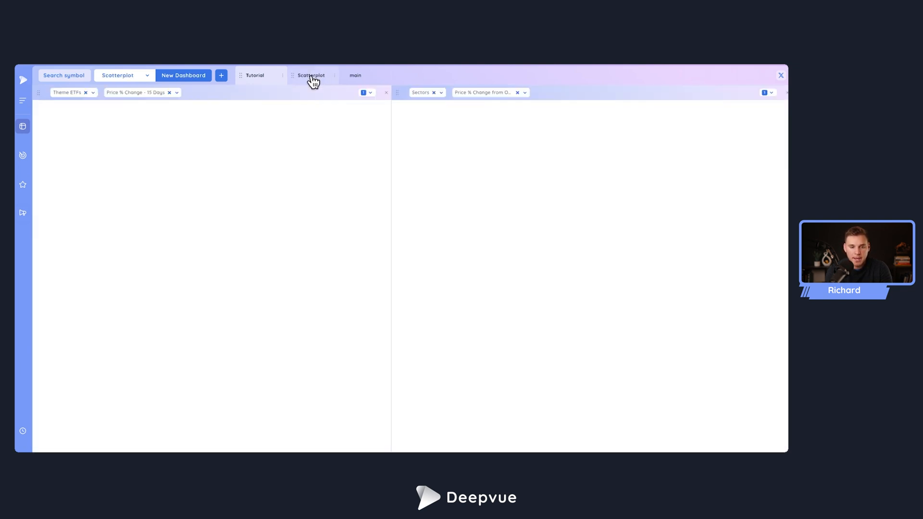
left_click(311, 75)
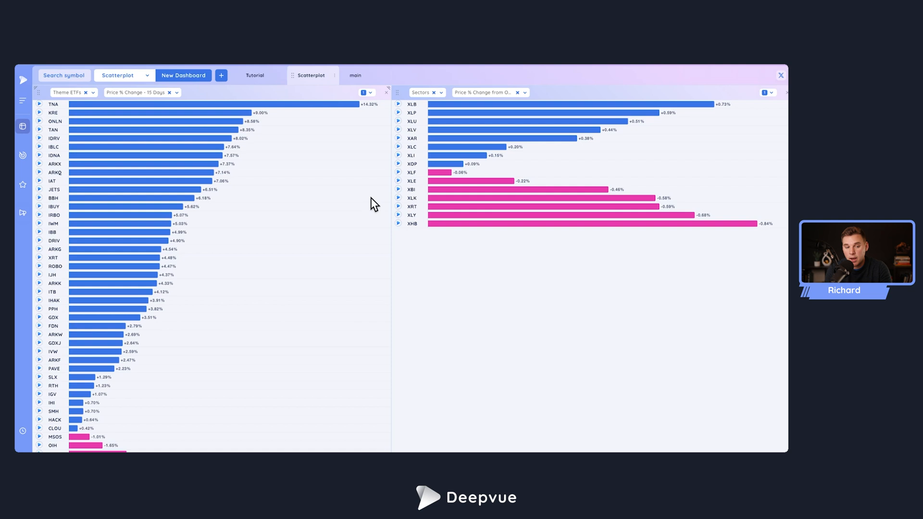
mouse_move(241, 133)
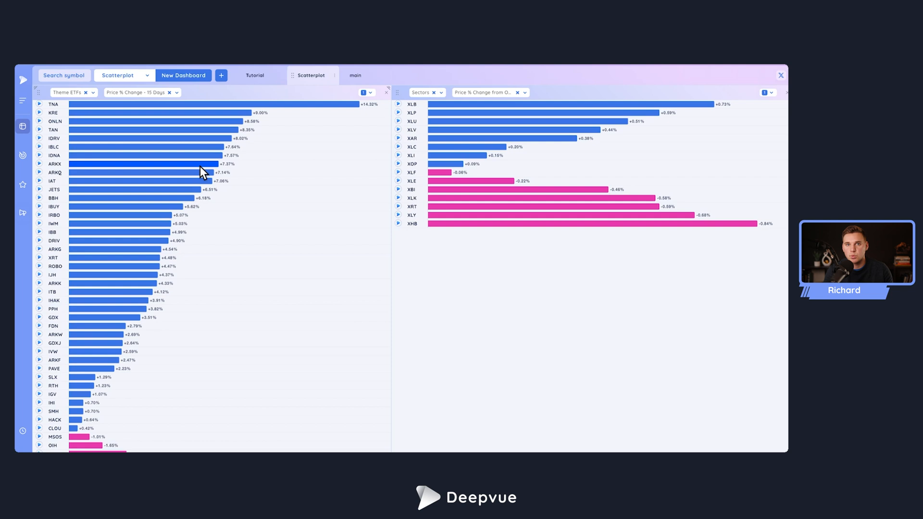
mouse_move(401, 136)
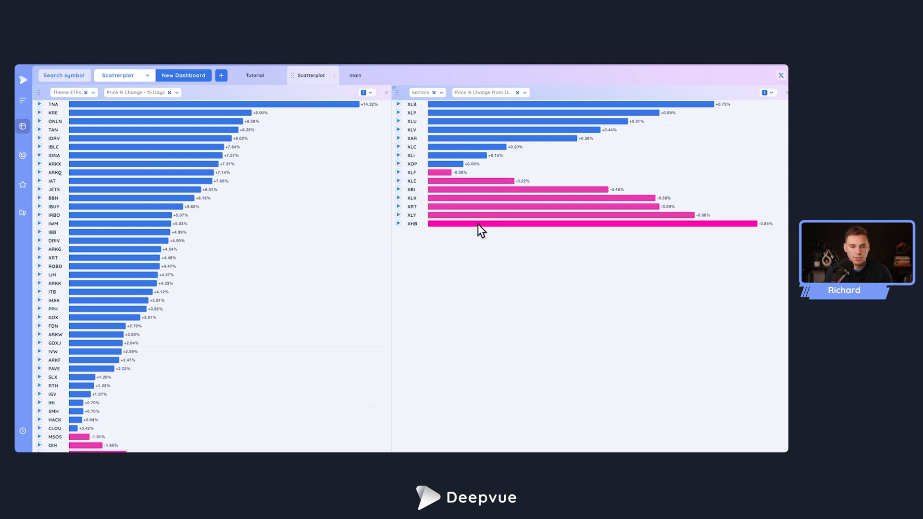
mouse_move(460, 294)
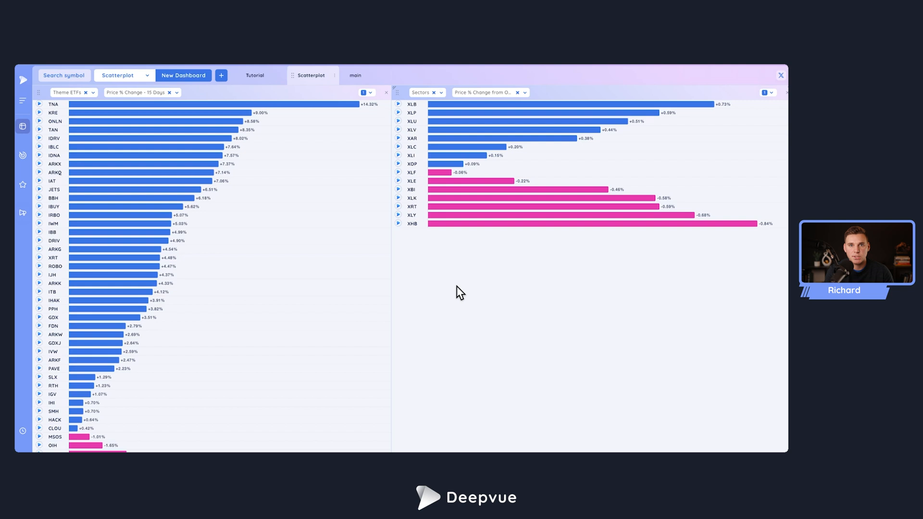